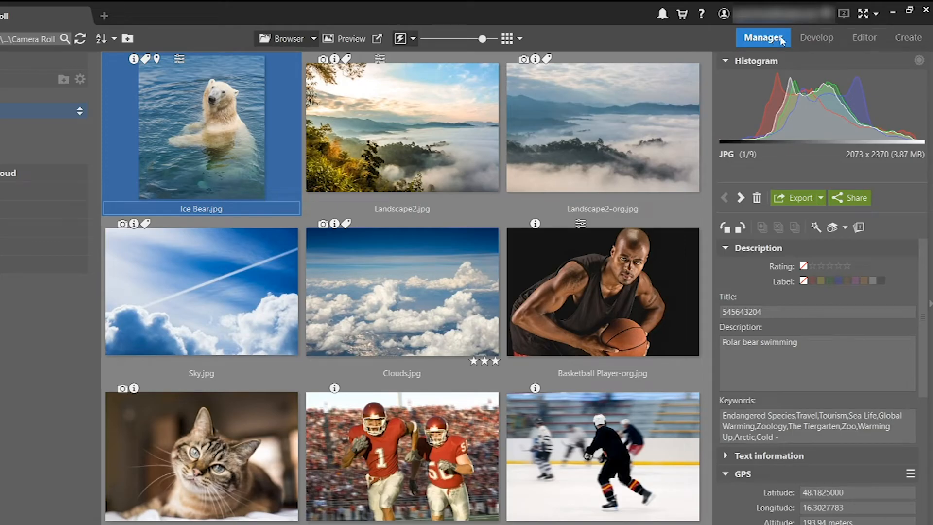
Step: Tour the Develop, Editor and Create modules, then return to the Manager library grid
click(817, 36)
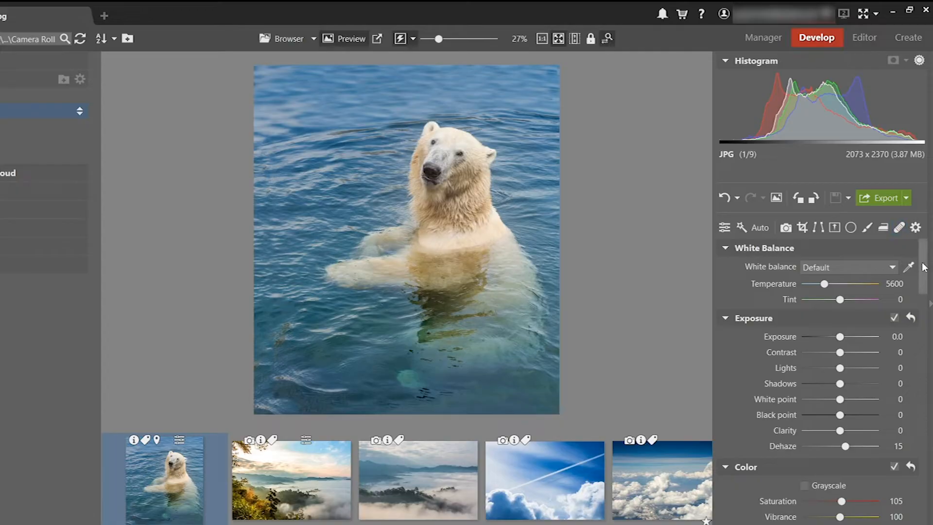
click(864, 37)
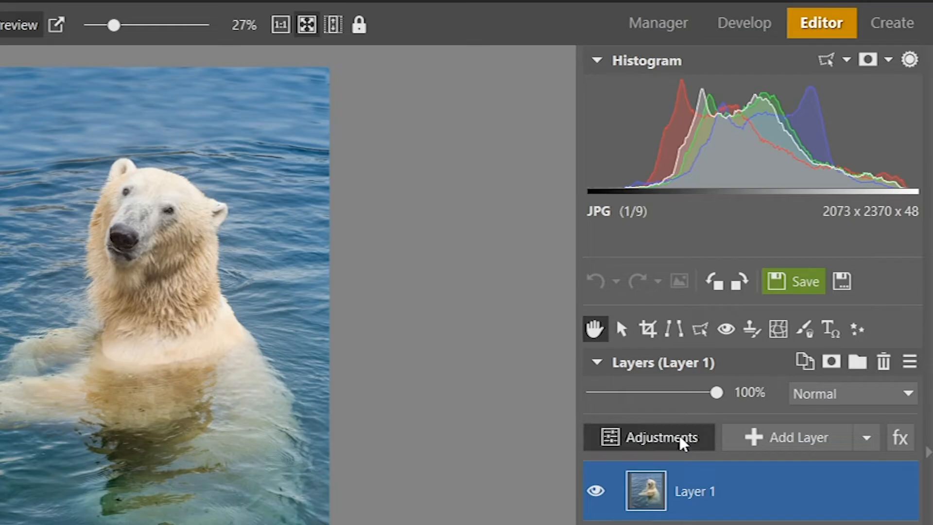
click(904, 23)
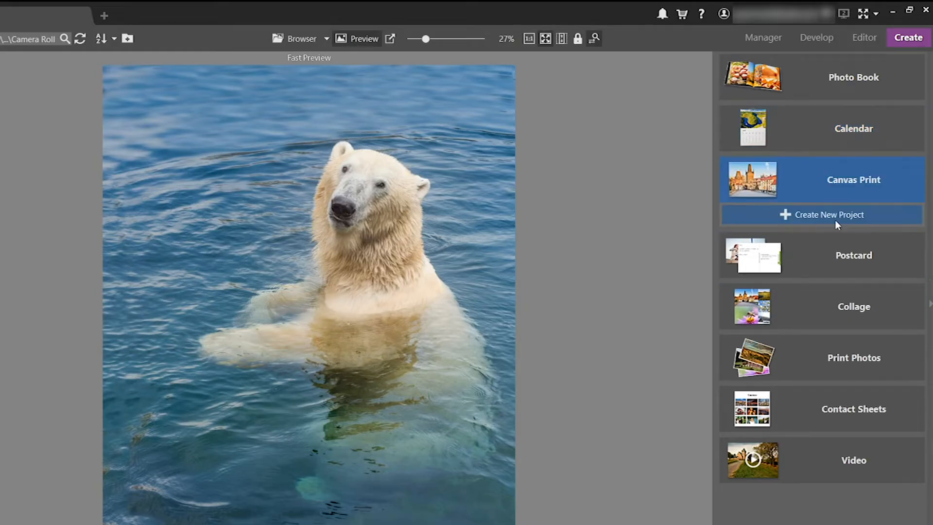
click(764, 37)
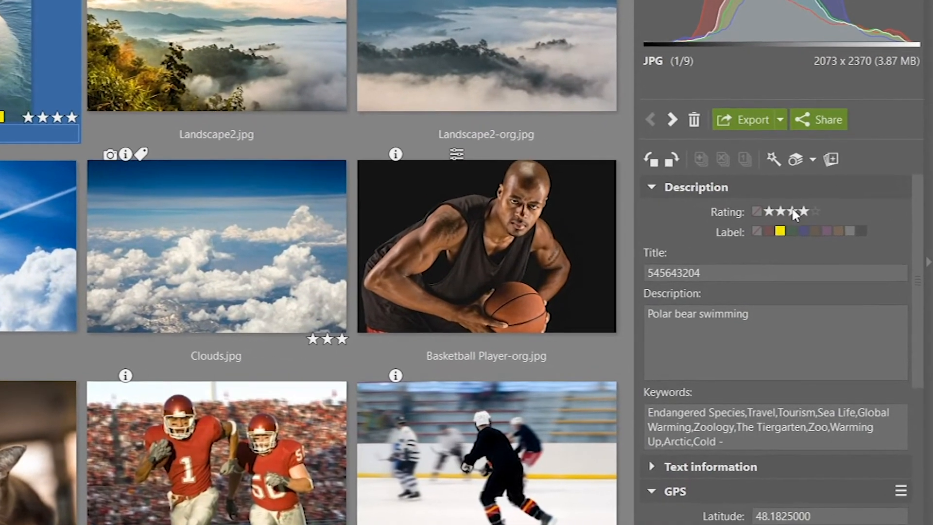
Step: Rate the Ice Bear photo three stars with a yellow label in the thumbnail grid
click(767, 211)
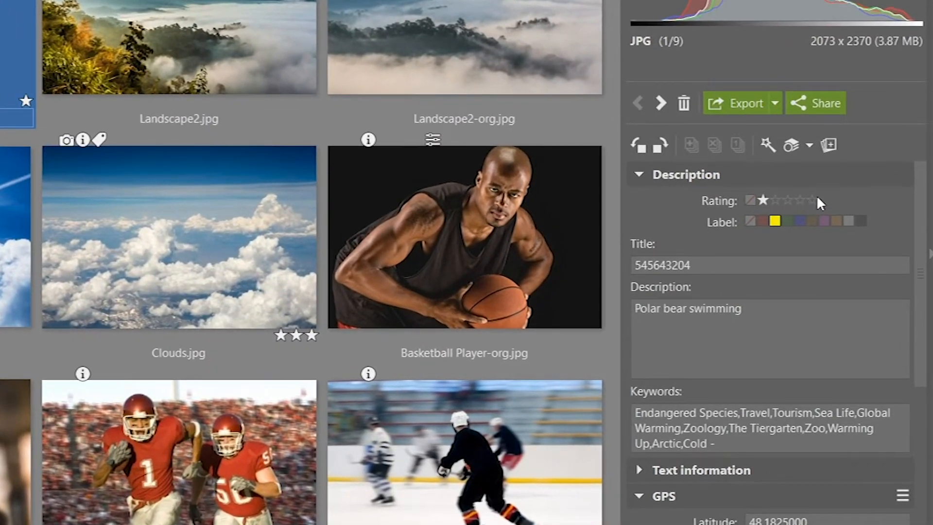
click(688, 63)
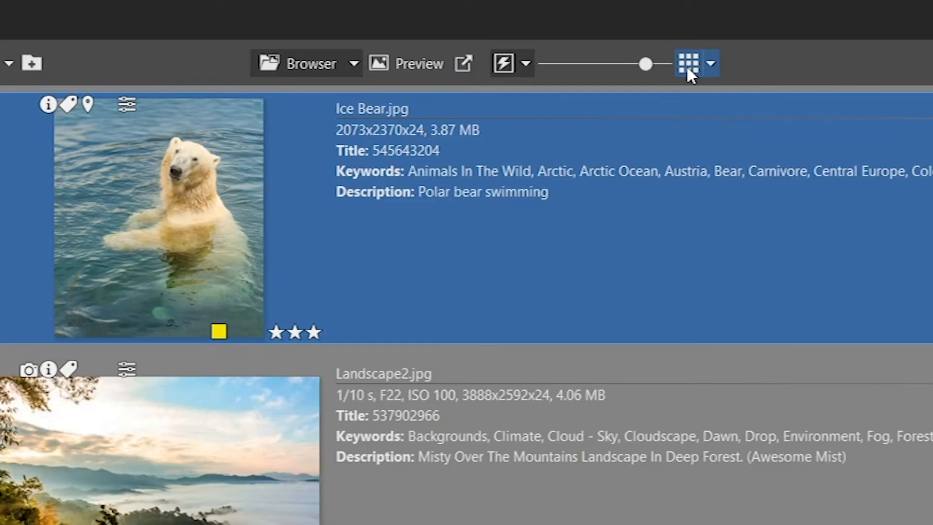
click(688, 63)
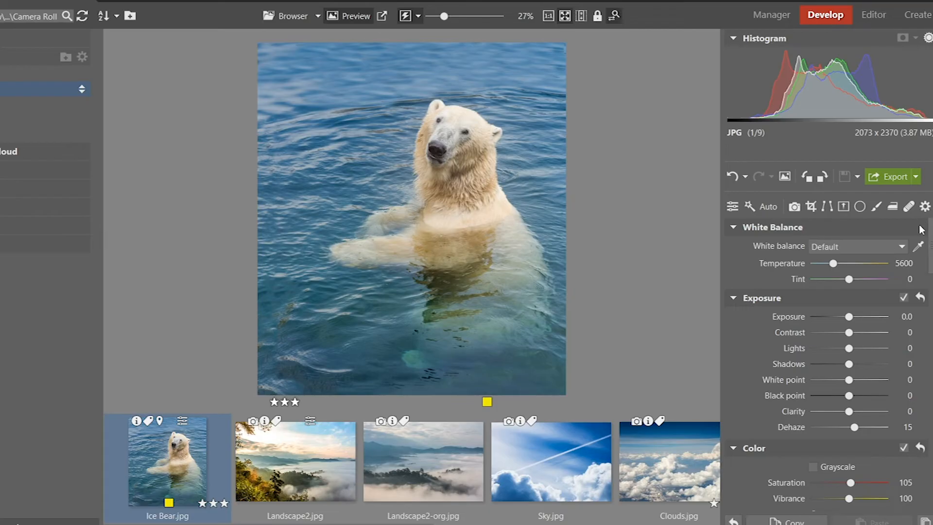
mouse_move(794, 435)
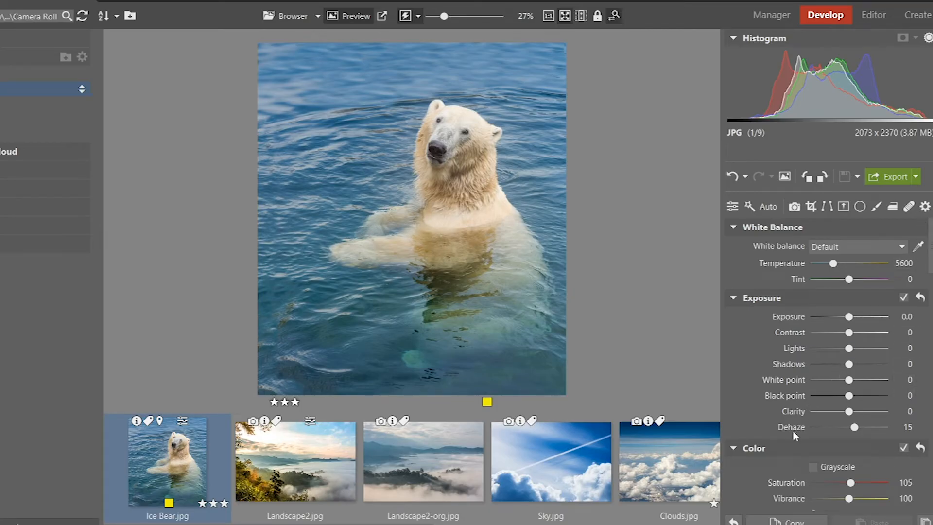
mouse_move(849, 316)
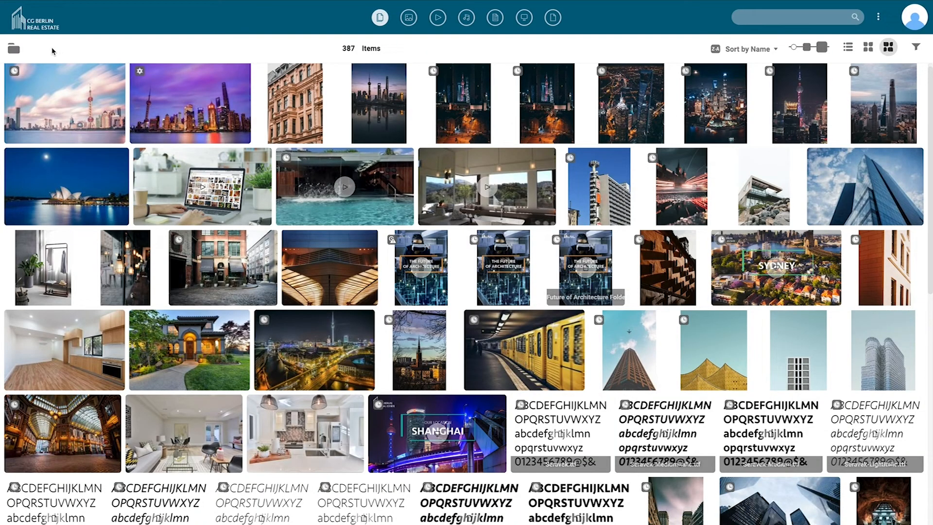
Step: Show the folder tree, try the detailed list, then settle on medium square thumbnails
click(14, 48)
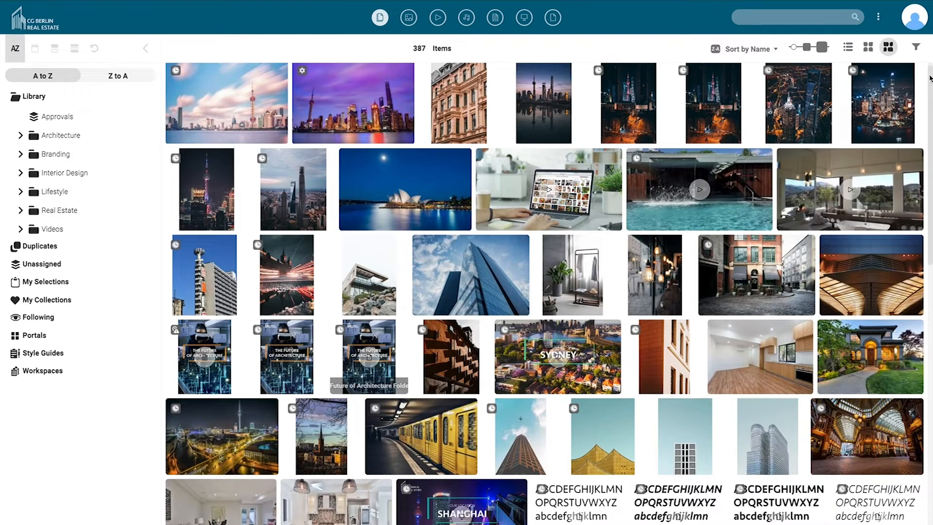
scroll(down, 3)
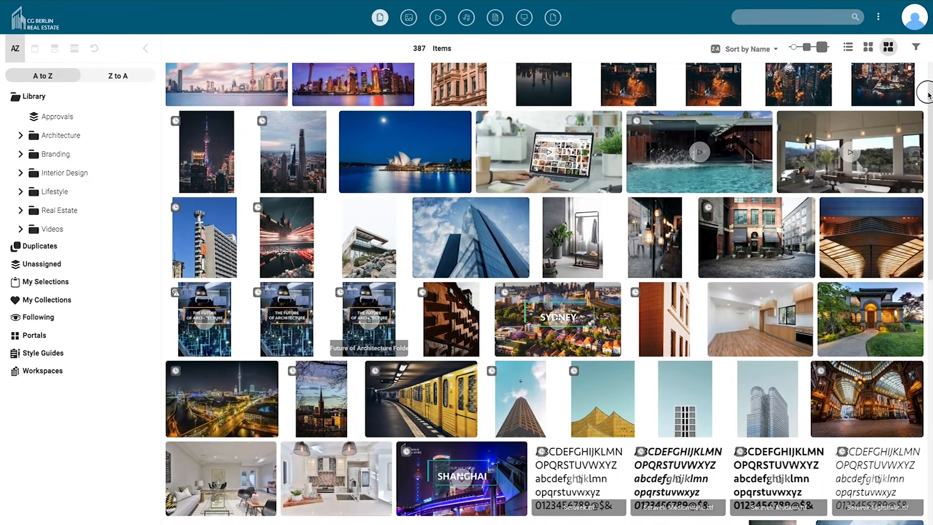
click(848, 47)
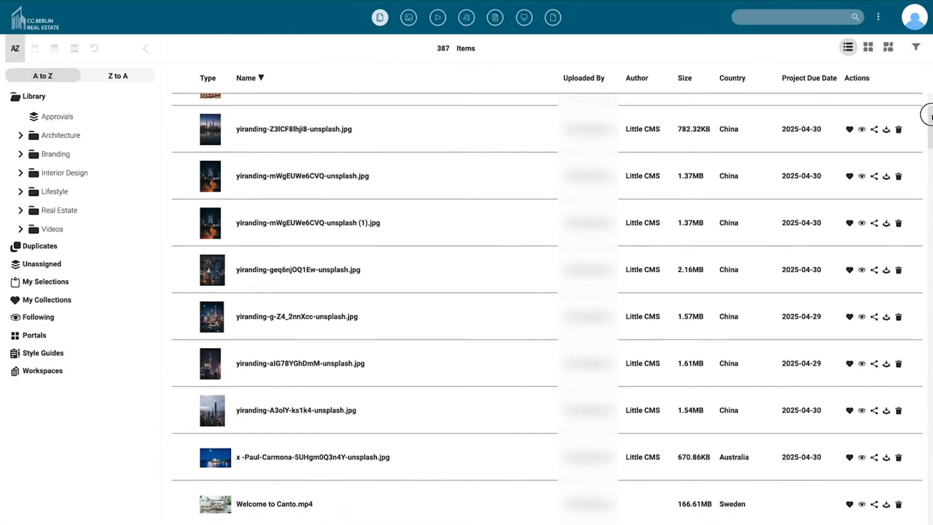
click(868, 47)
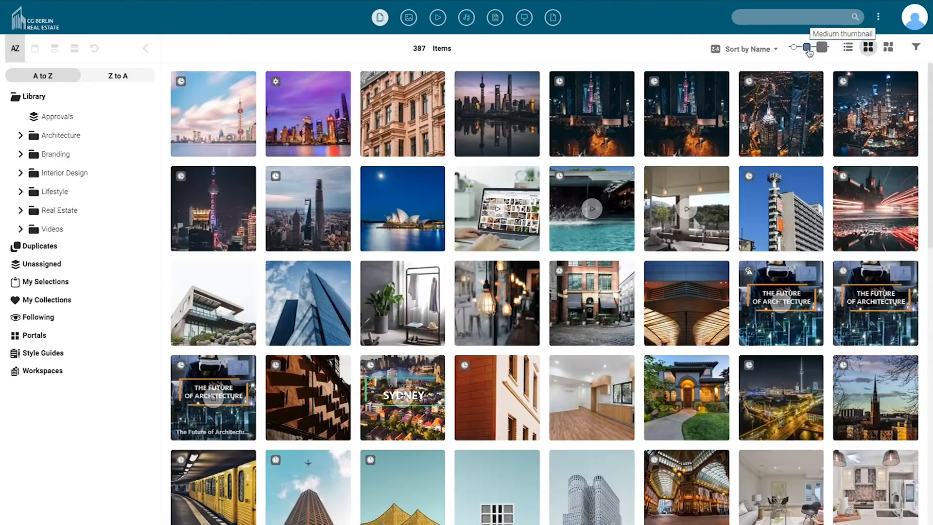
click(825, 47)
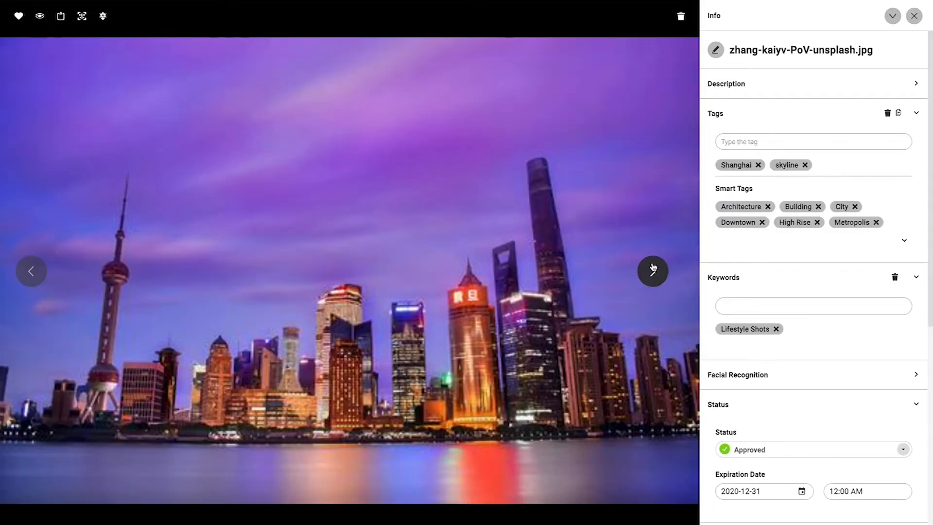
Step: Browse to the next Shanghai photo, then search the library for 'skyline'
click(653, 271)
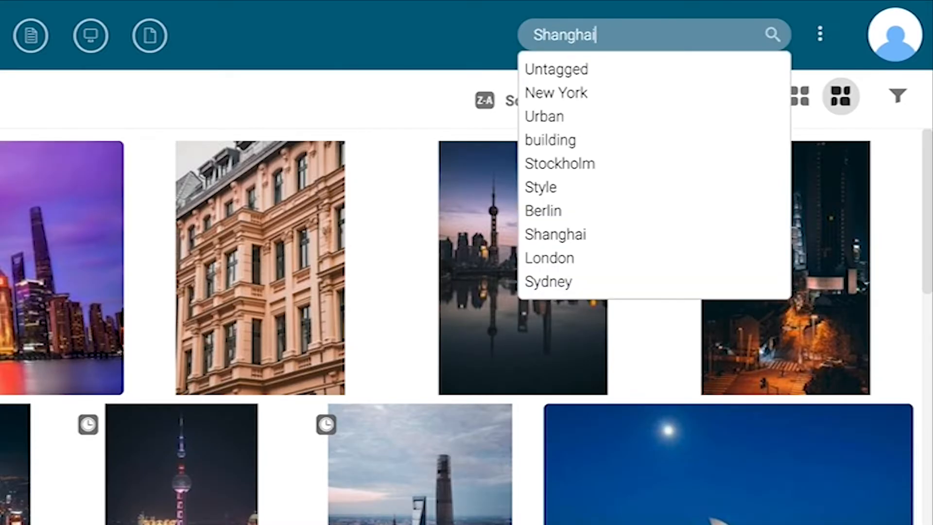
click(555, 234)
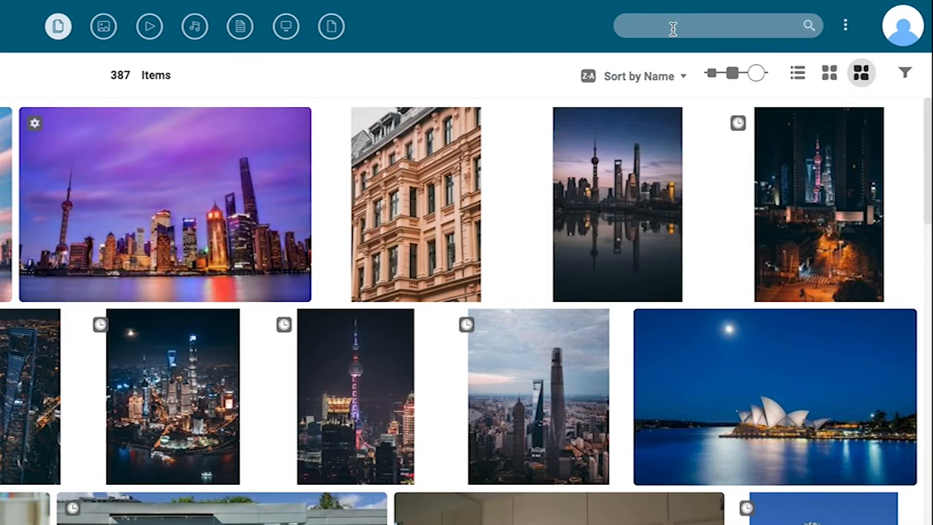
text(skyline)
text(I lov)
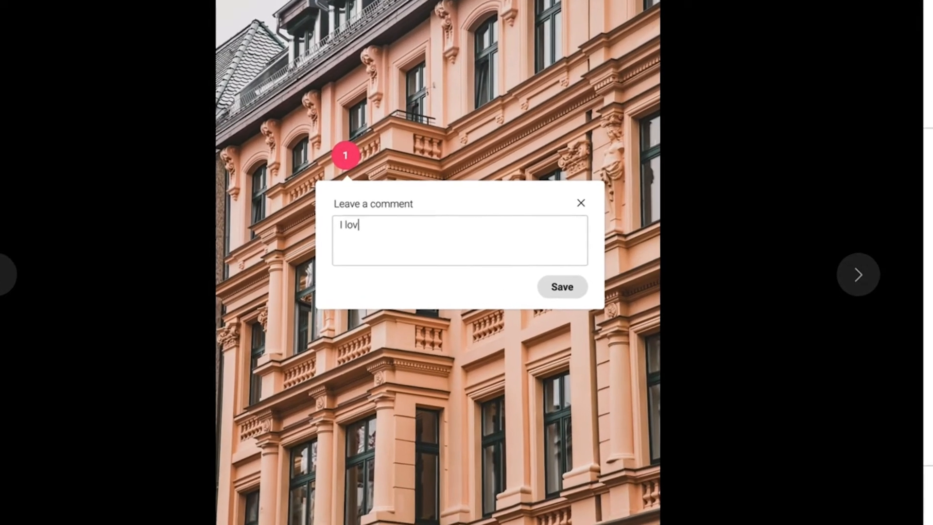
Step: Finish the pinned comment praising 'this detail' on the pink building photo
text(e this detail)
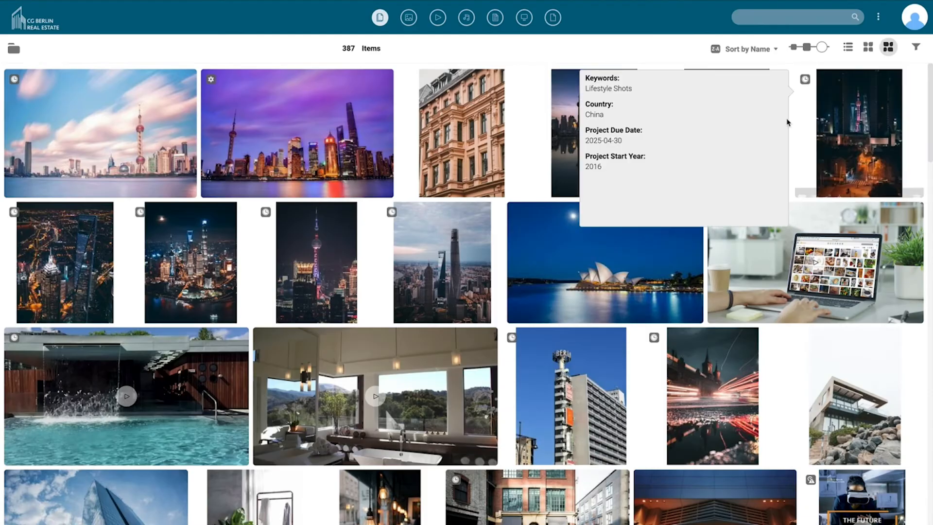
scroll(down, 3)
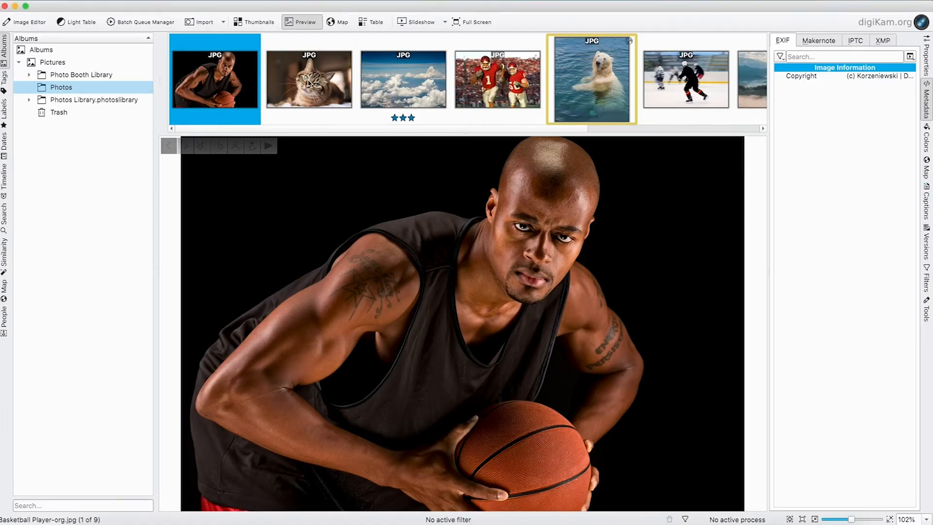
Step: Preview the aerial clouds photo and try an emboss effect on the football photo
click(403, 79)
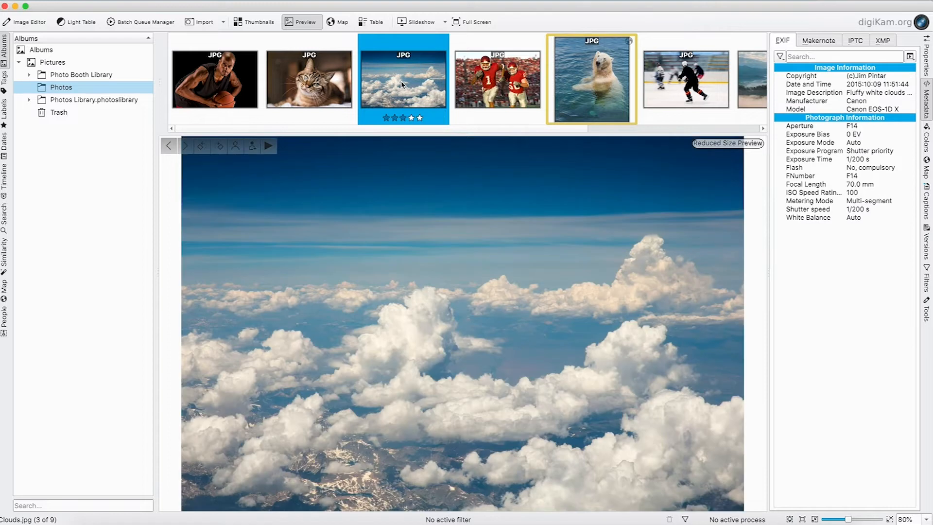
click(498, 79)
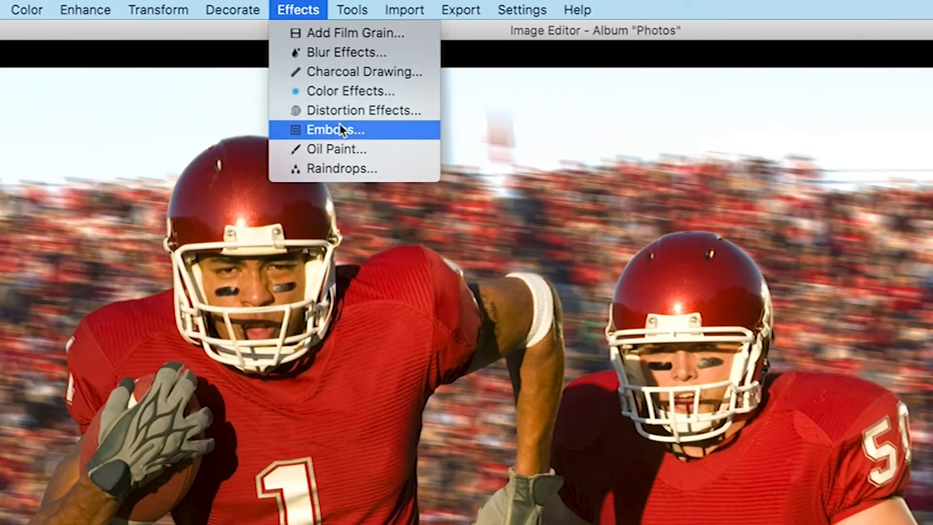
click(338, 149)
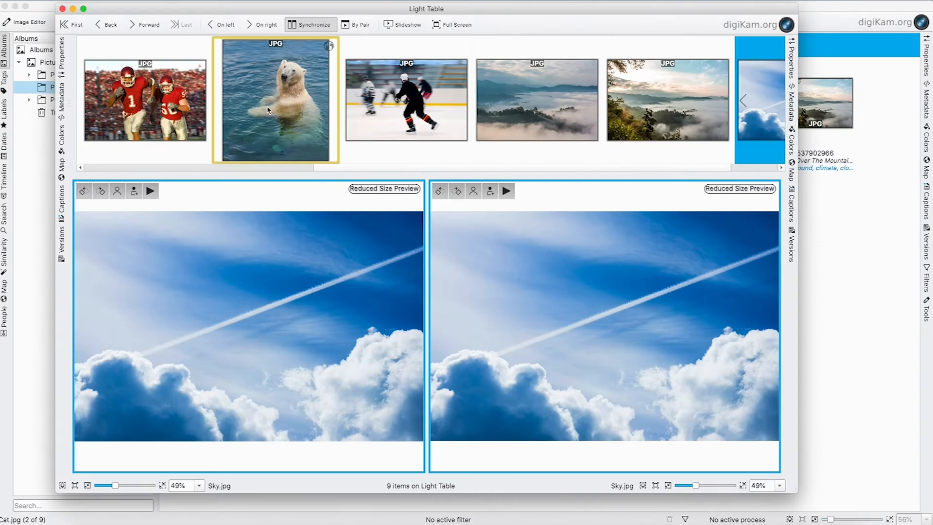
Step: Load Sky.jpg and Landscape2-org.jpg onto the light table for side-by-side comparison
click(534, 100)
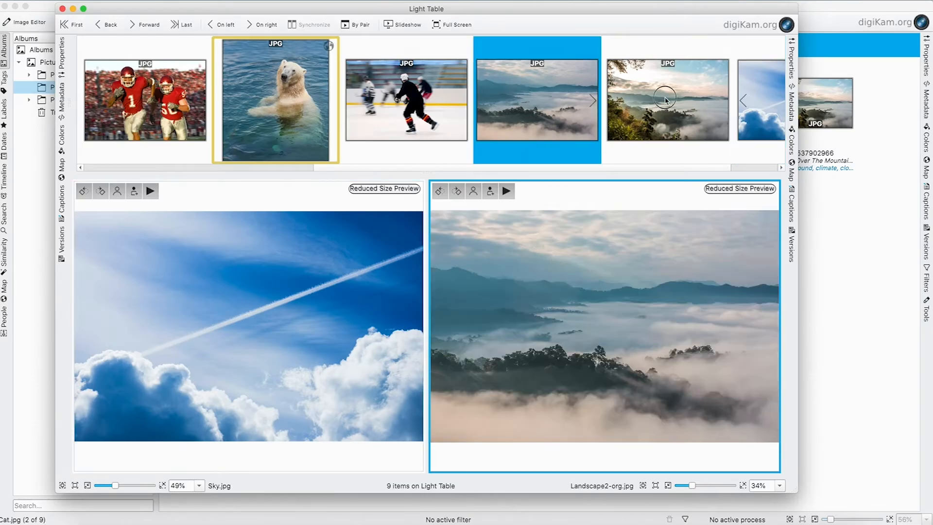
click(667, 99)
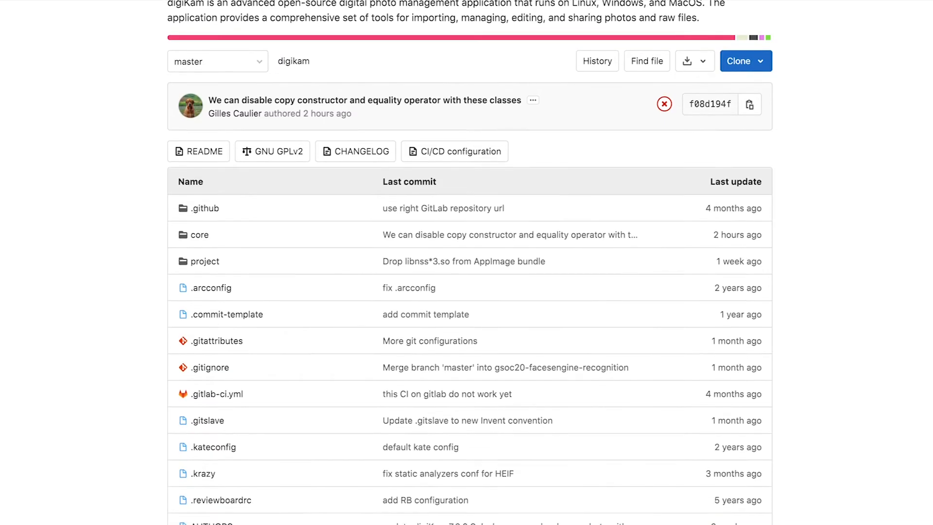
scroll(down, 3)
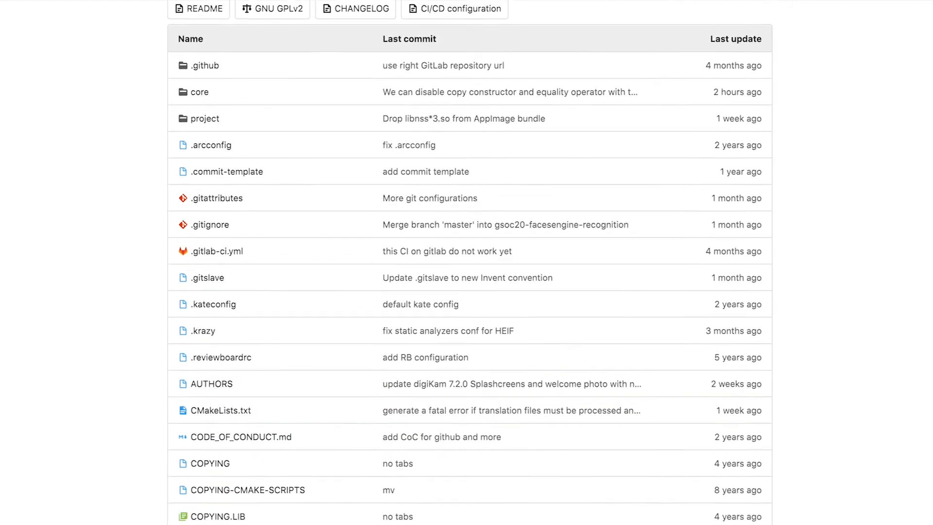
scroll(down, 3)
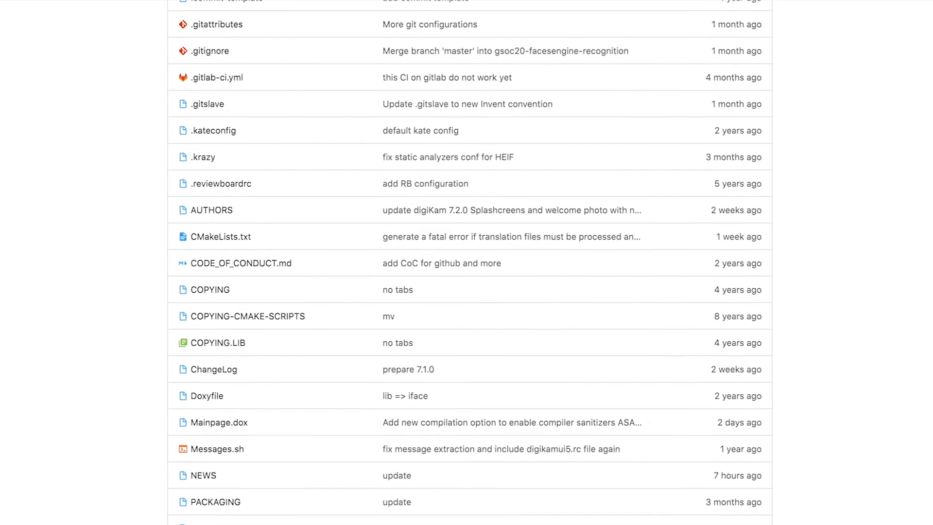
scroll(down, 3)
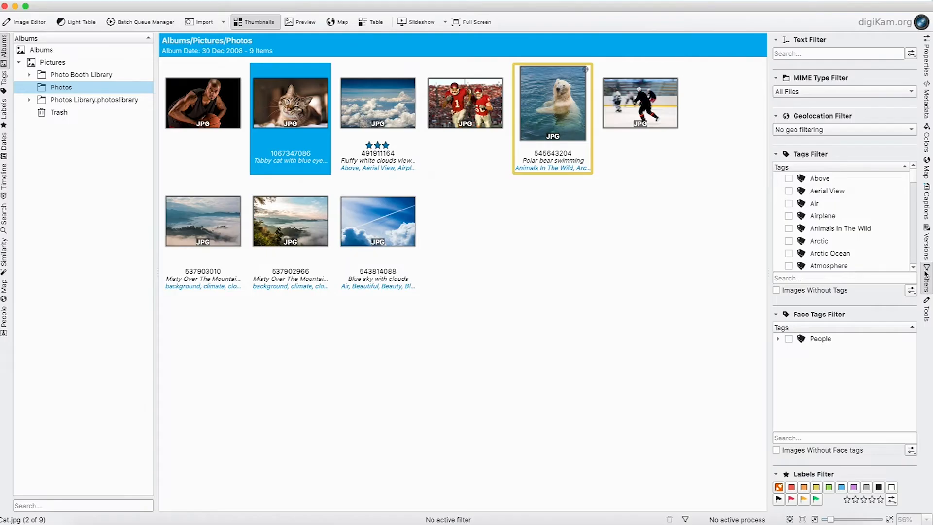
Step: Show the Tools sidebar and scroll through its post-processing and export options
click(924, 312)
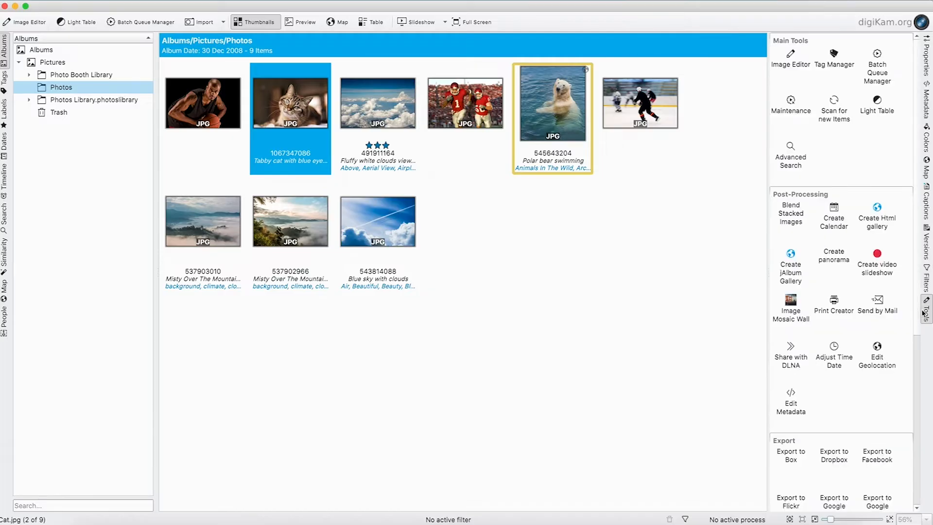
scroll(down, 3)
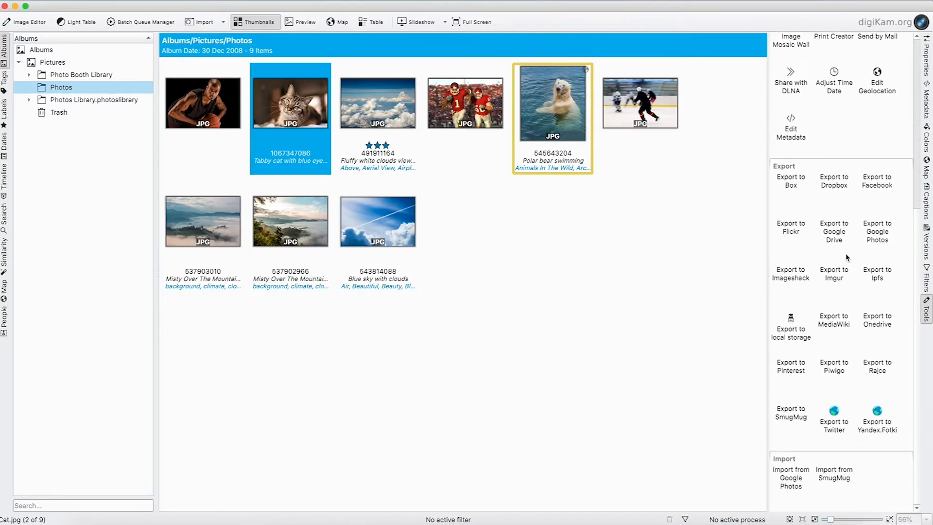
scroll(up, 3)
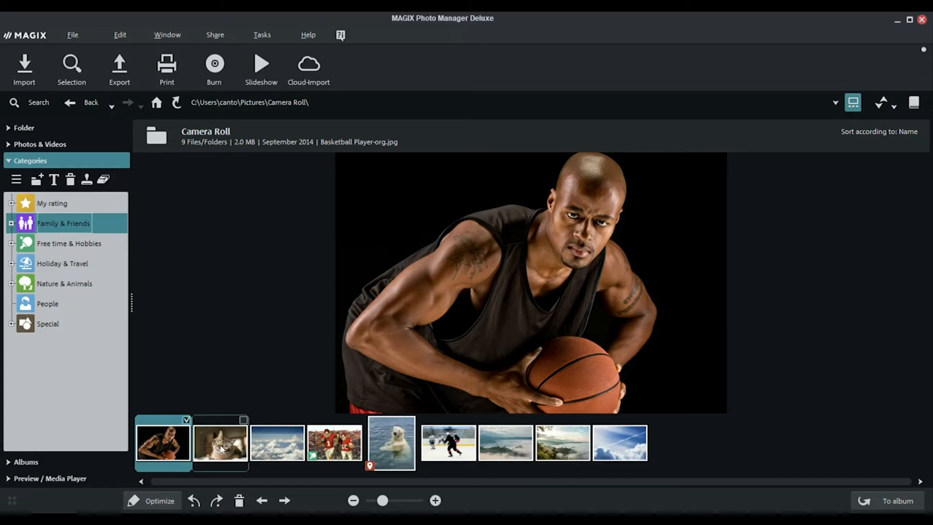
Step: Select the cat thumbnail in the Camera Roll filmstrip to enlarge it in preview
click(220, 443)
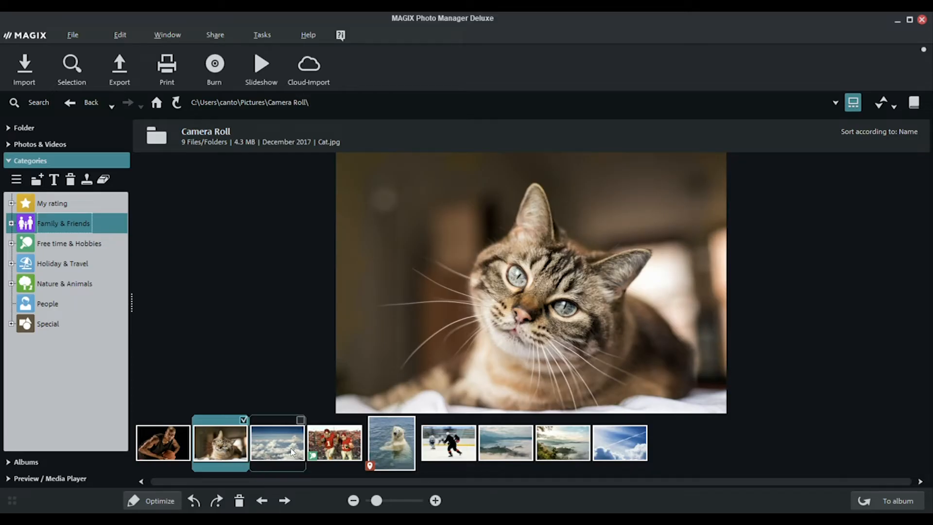
click(162, 442)
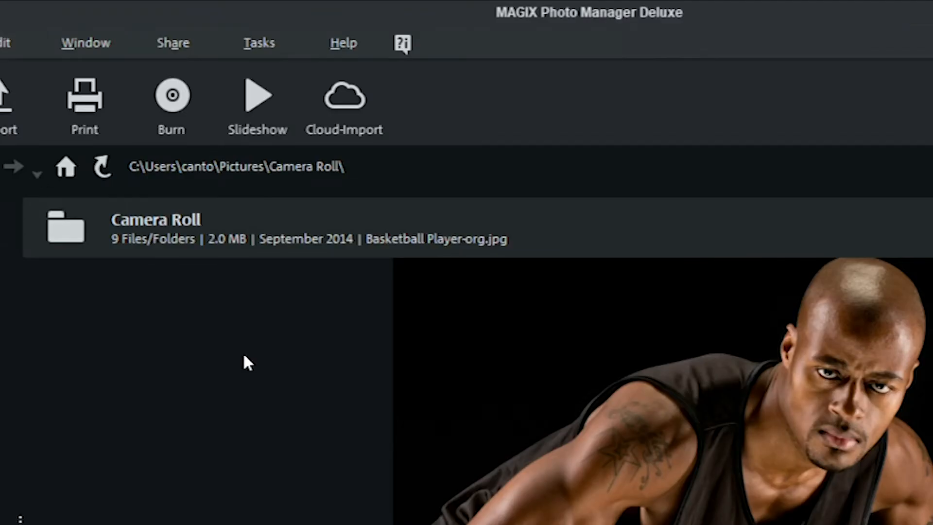
click(344, 104)
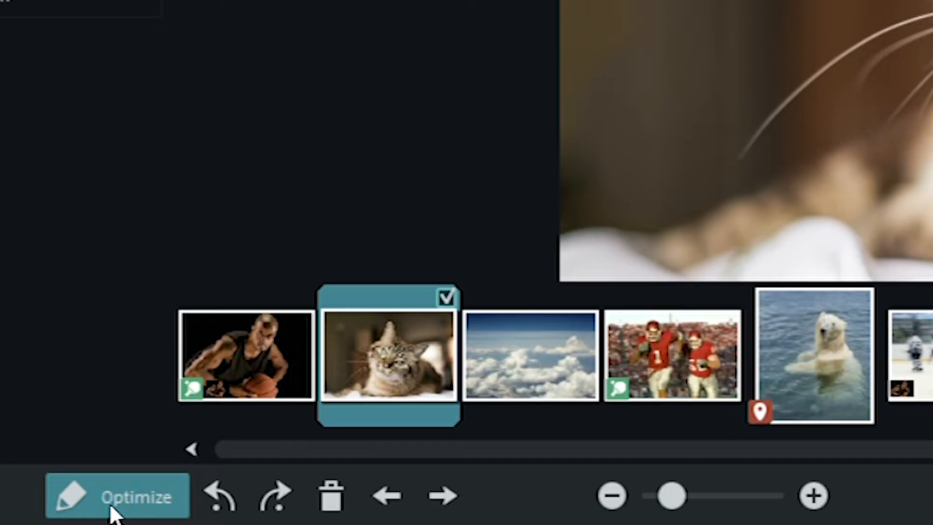
Step: Undo the earlier edit, raise the cat photo's brightness to +15%, then resume browsing
click(118, 496)
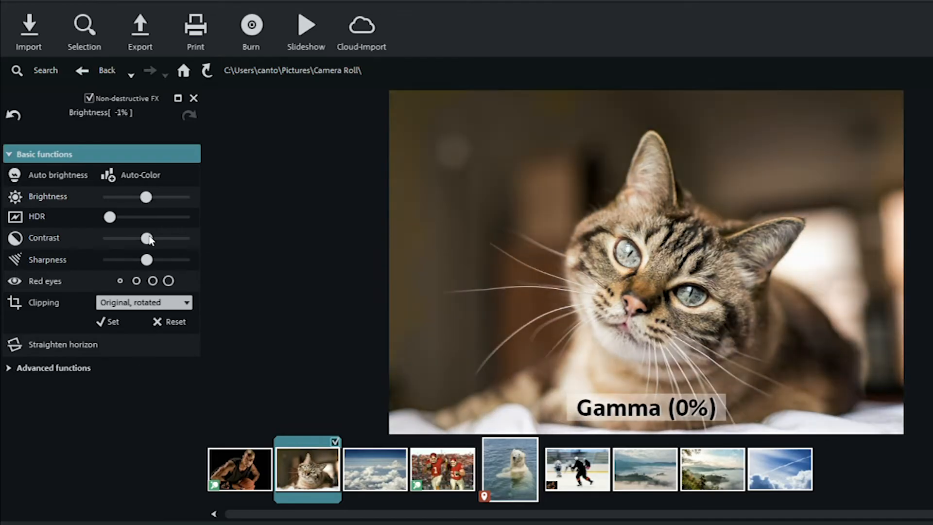
click(13, 115)
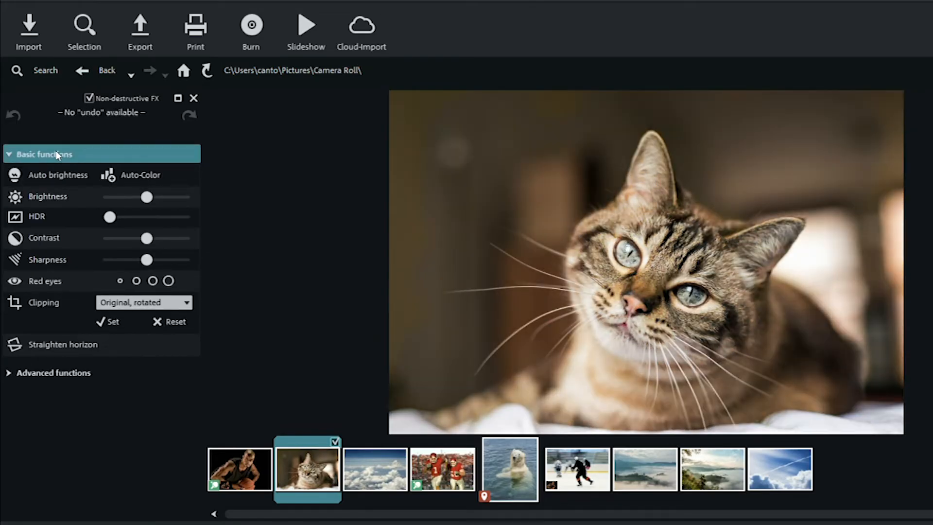
drag(147, 197, 151, 197)
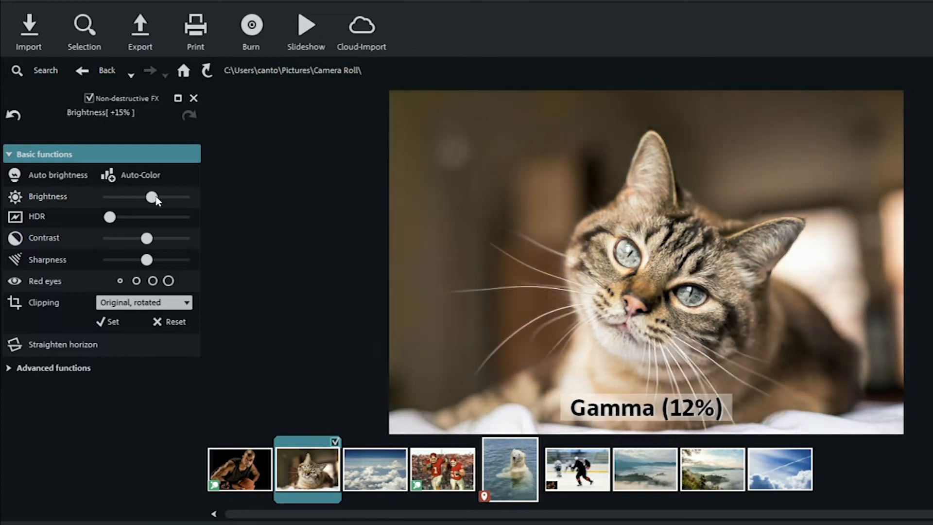
click(54, 367)
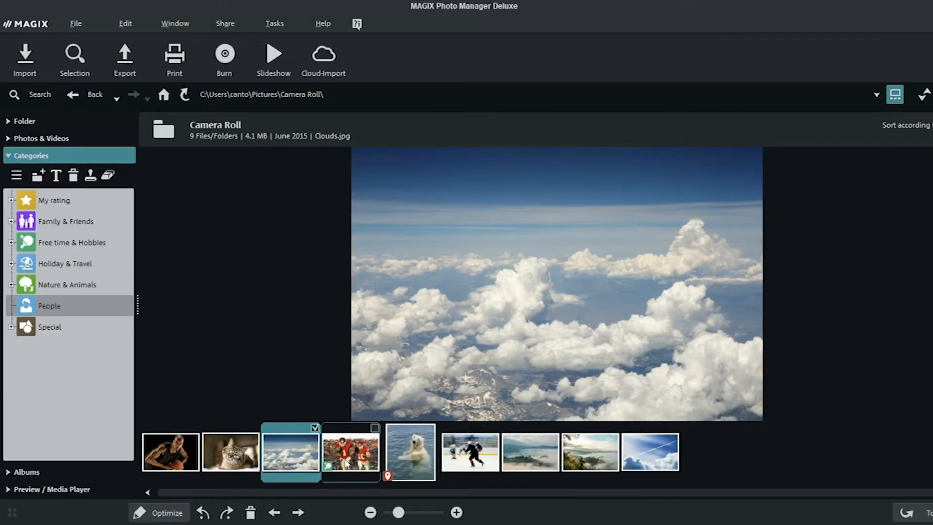
Step: Preview the ice hockey, misty landscape and contrail sky photos in turn
click(469, 451)
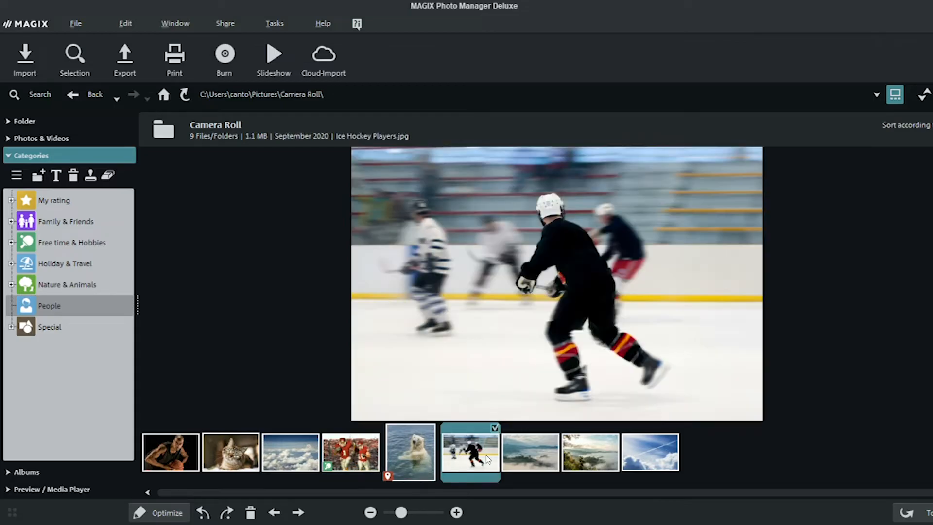
click(589, 451)
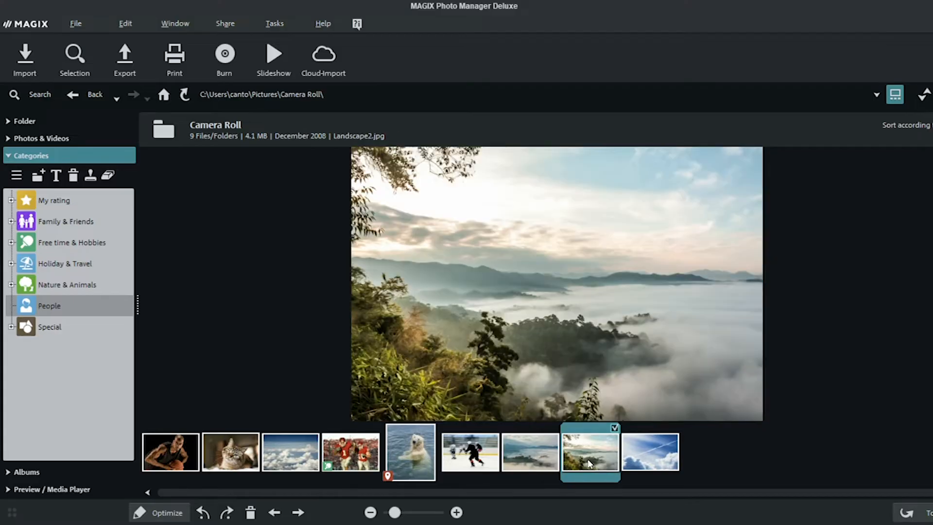
click(650, 452)
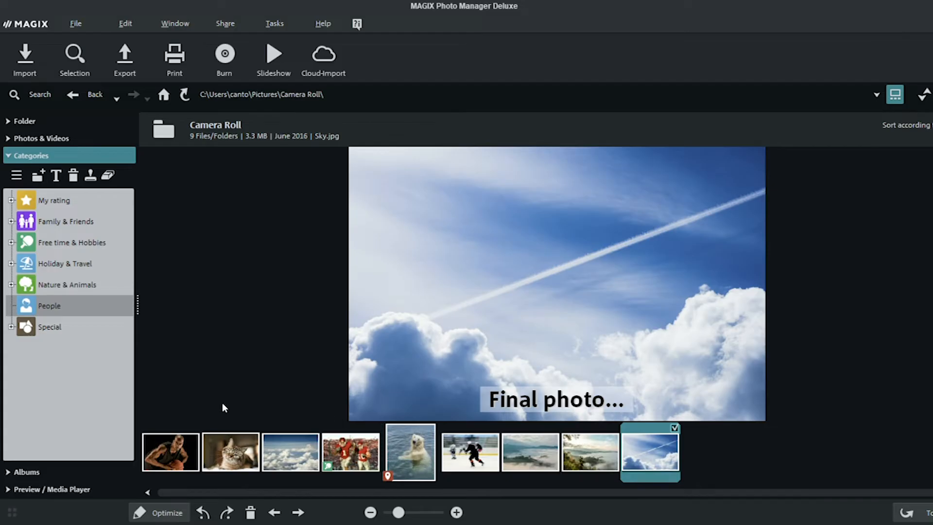
Step: Bring up the Tasks menu listing the guided tasks
click(274, 23)
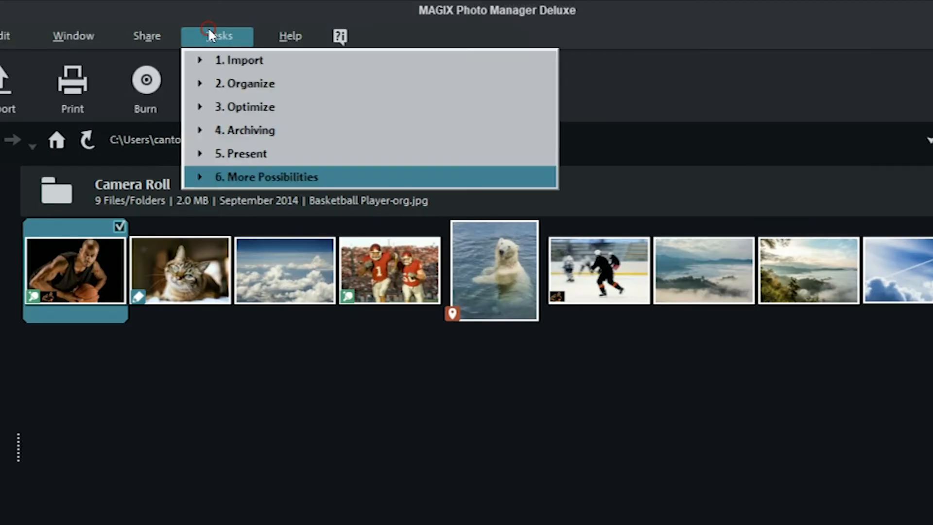
click(249, 84)
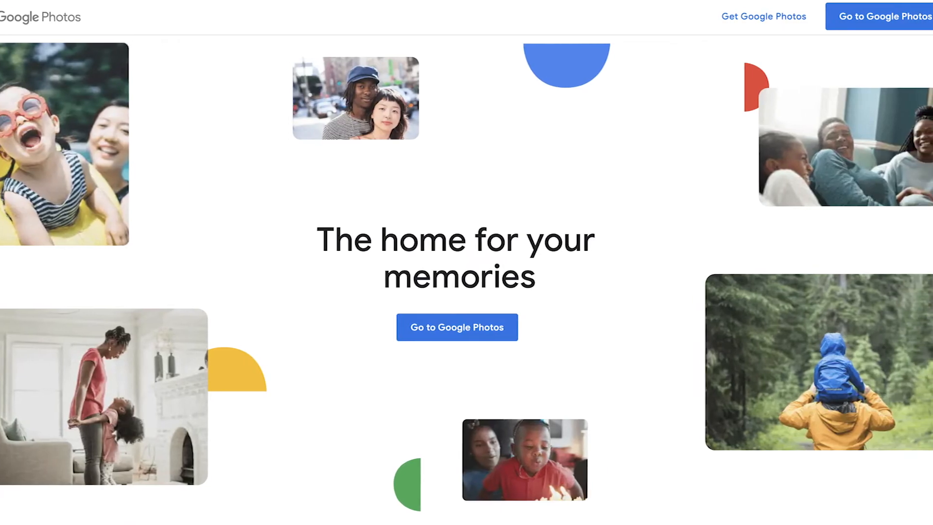
Step: Enter the Google Photos library from the landing page via 'Go to Google Photos'
click(456, 326)
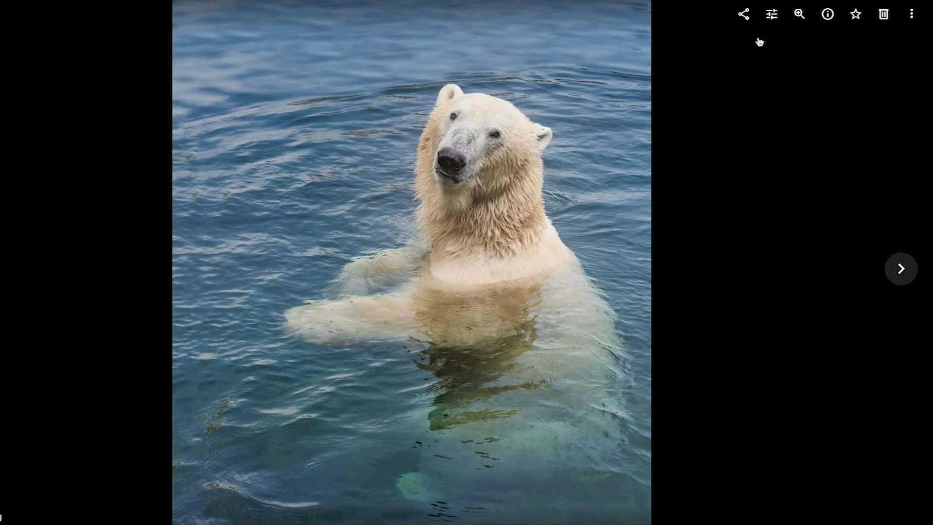
Step: Apply the Auto look to the polar bear photo, adjust light and colour, then tilt it about -10° in the crop frame
click(770, 13)
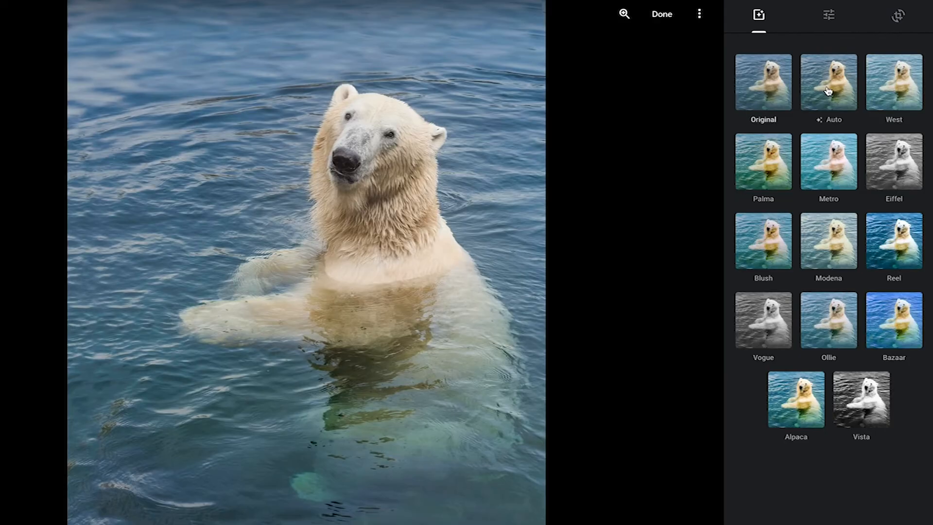
click(893, 82)
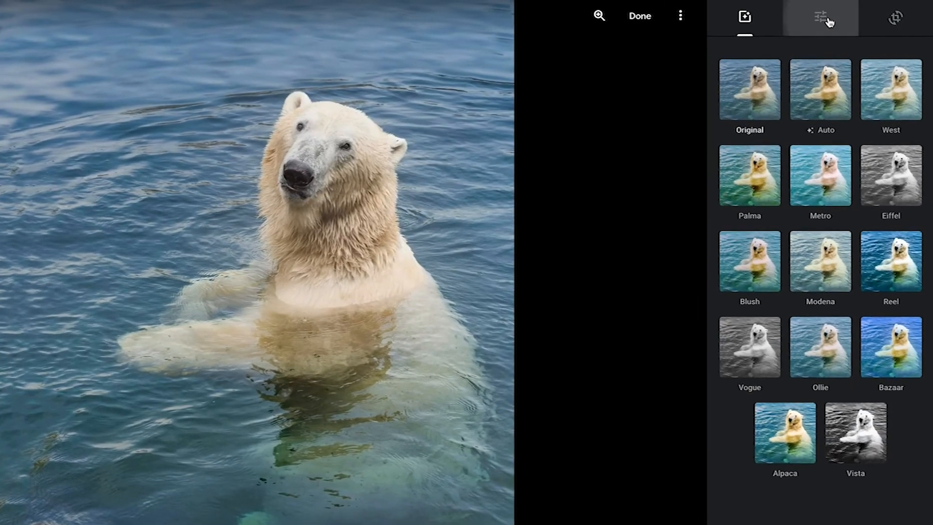
click(821, 16)
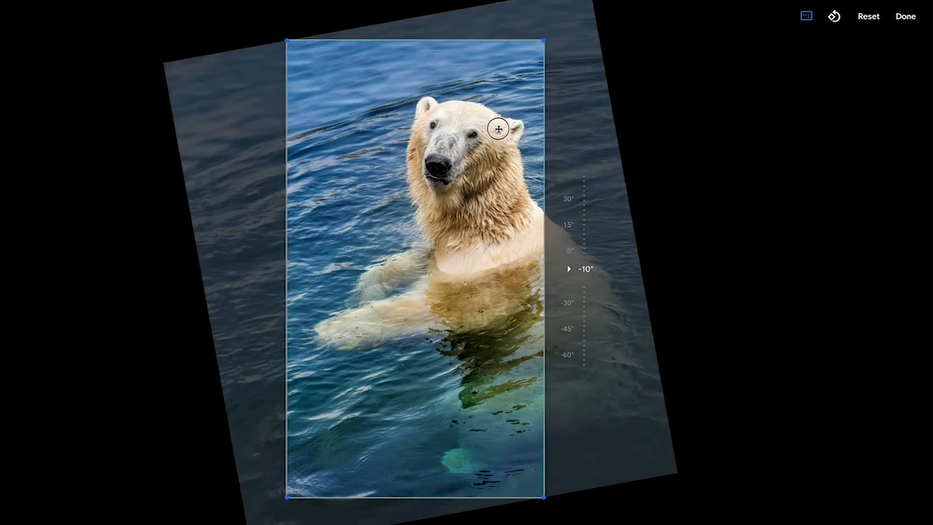
click(905, 16)
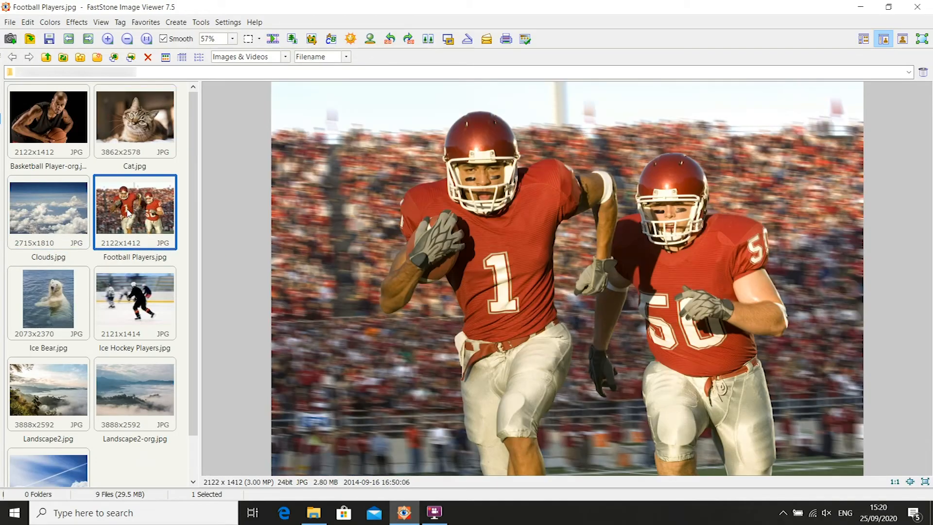
Step: Preview the ice hockey, Landscape2, Landscape2-org and basketball player photos in turn
click(134, 302)
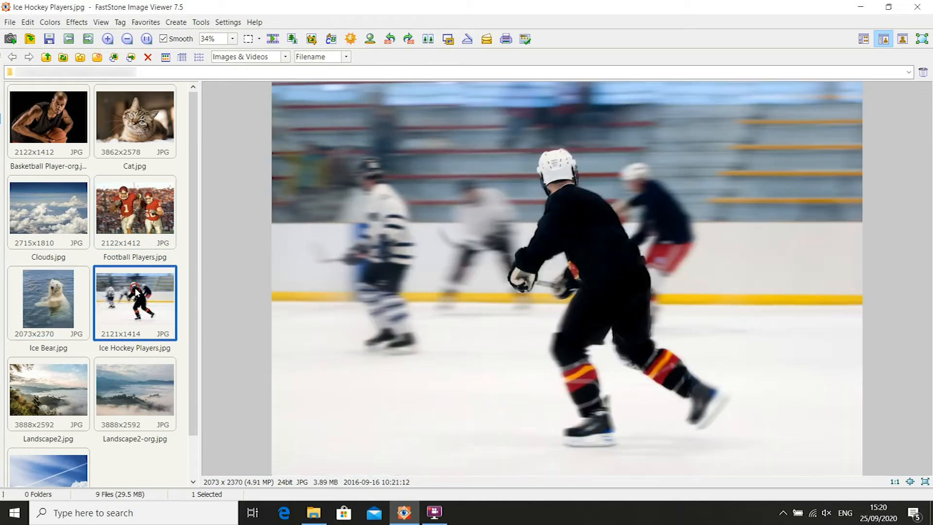
click(49, 389)
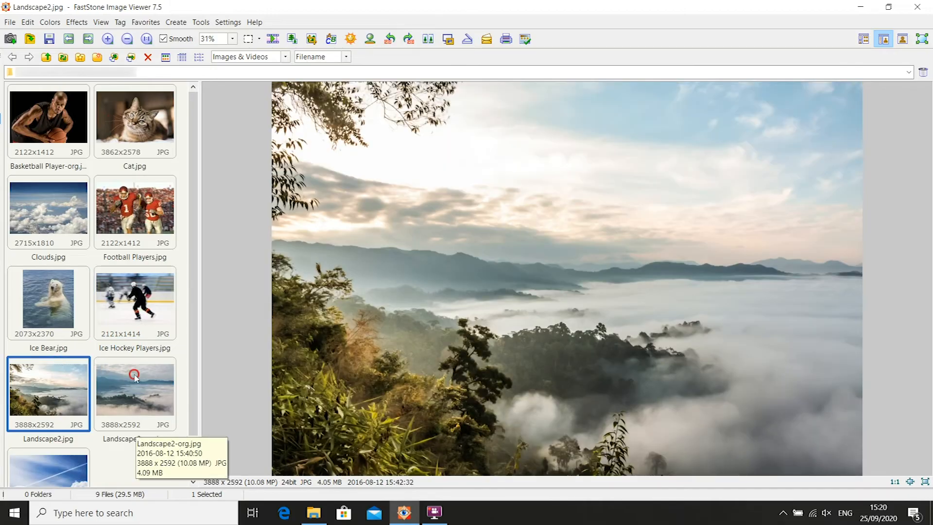
click(134, 390)
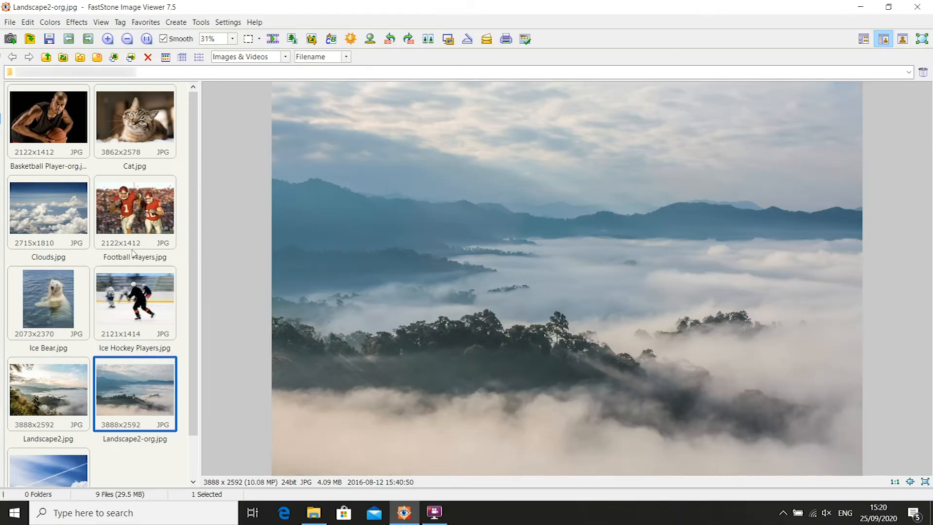
click(49, 116)
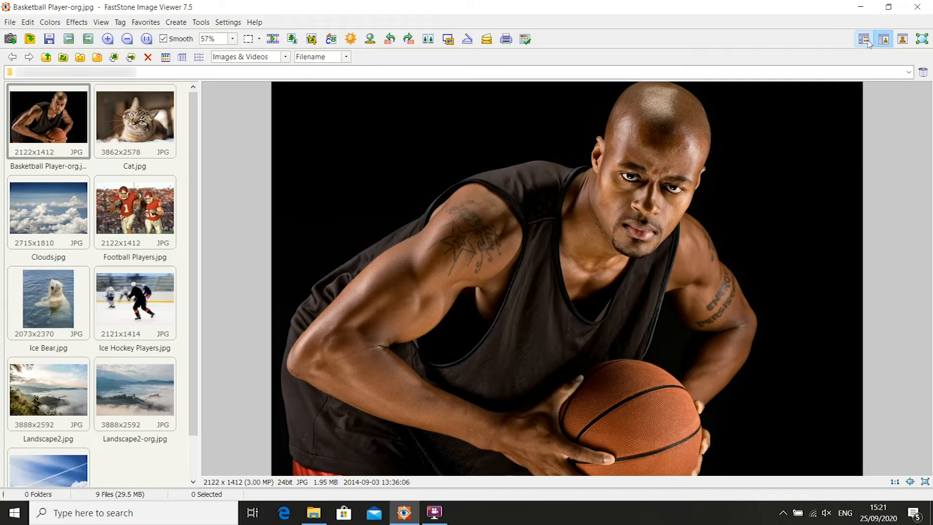
Step: Switch to thumbnails-only, then image-only layout, and show the basketball photo full screen
click(884, 39)
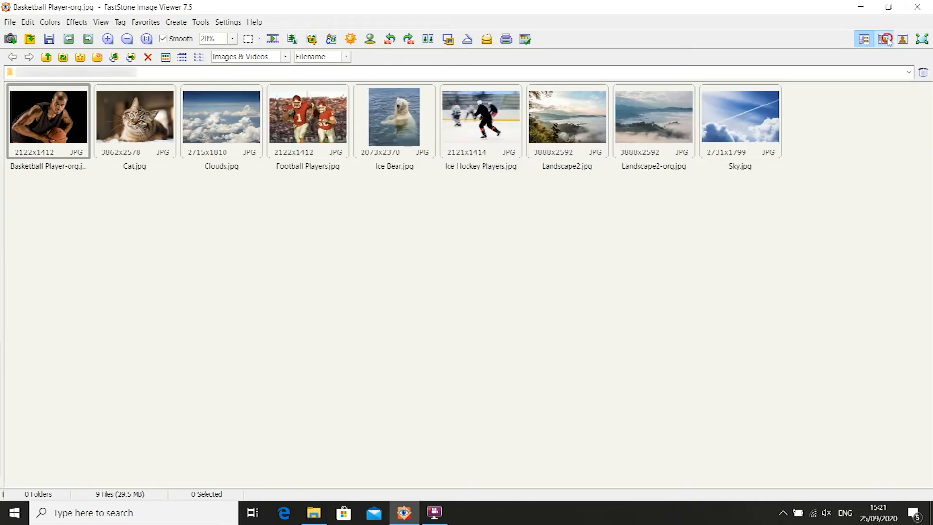
click(903, 39)
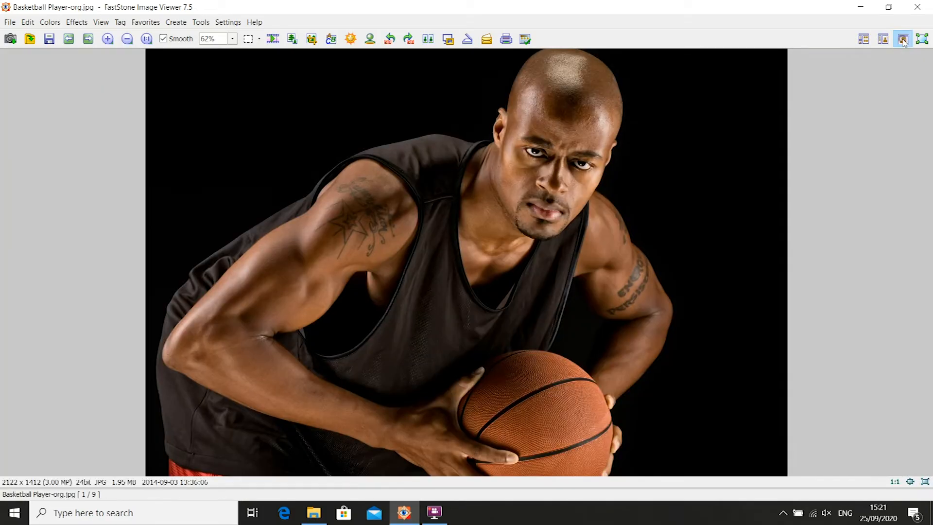
mouse_move(921, 38)
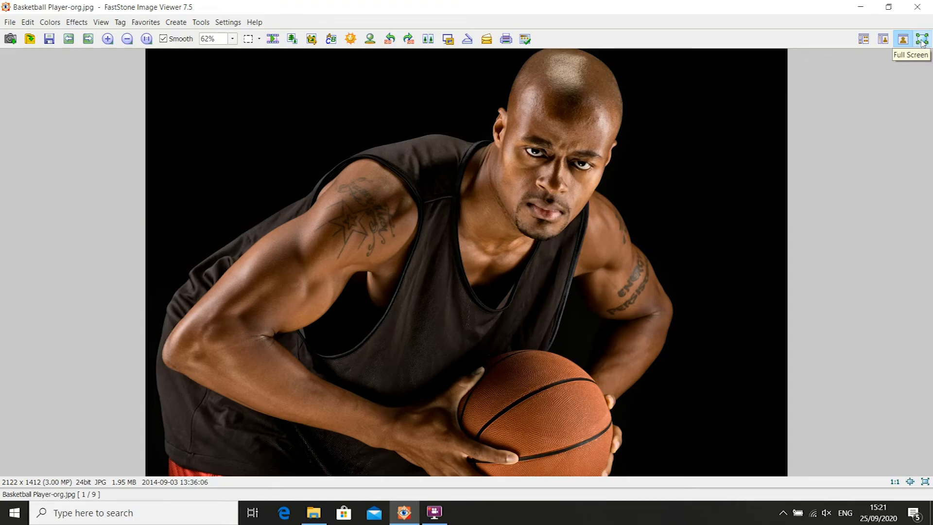
click(901, 39)
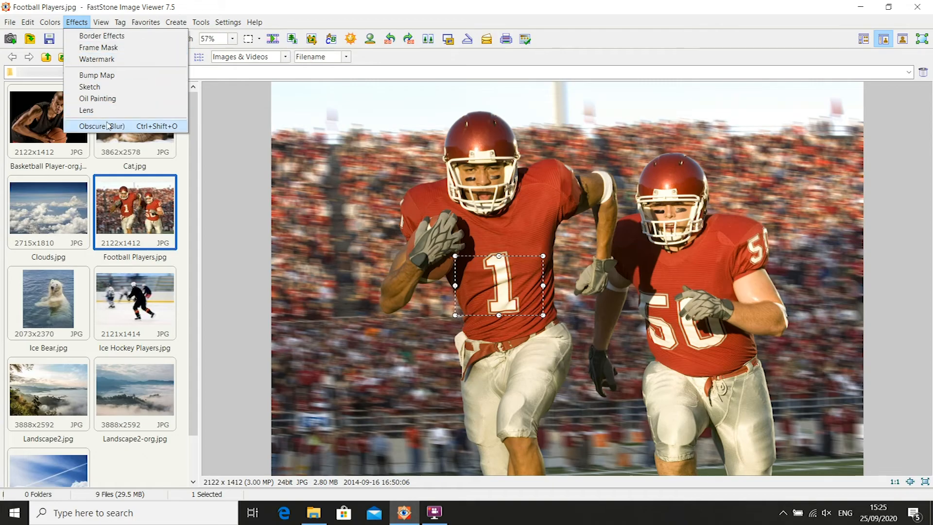
Step: Apply the Oil Painting effect to the football players photo with Amount set to 8
click(102, 125)
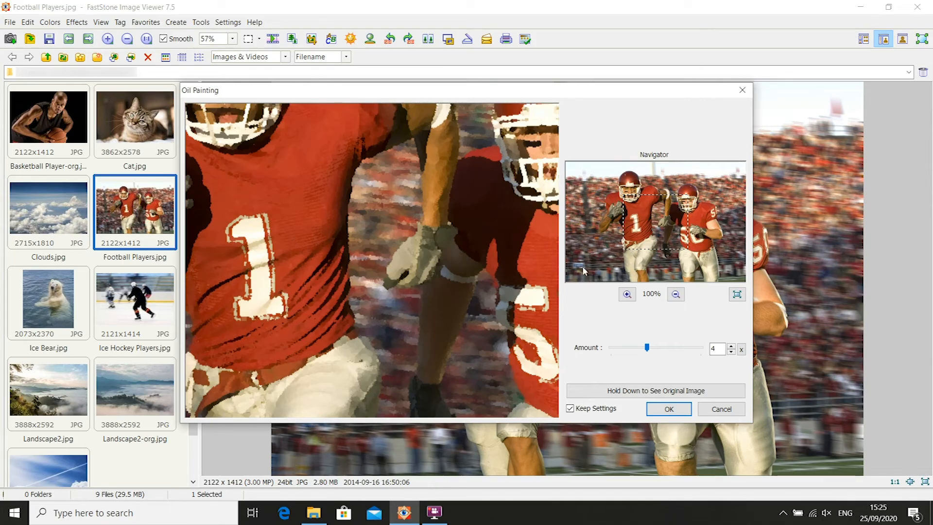
mouse_move(658, 352)
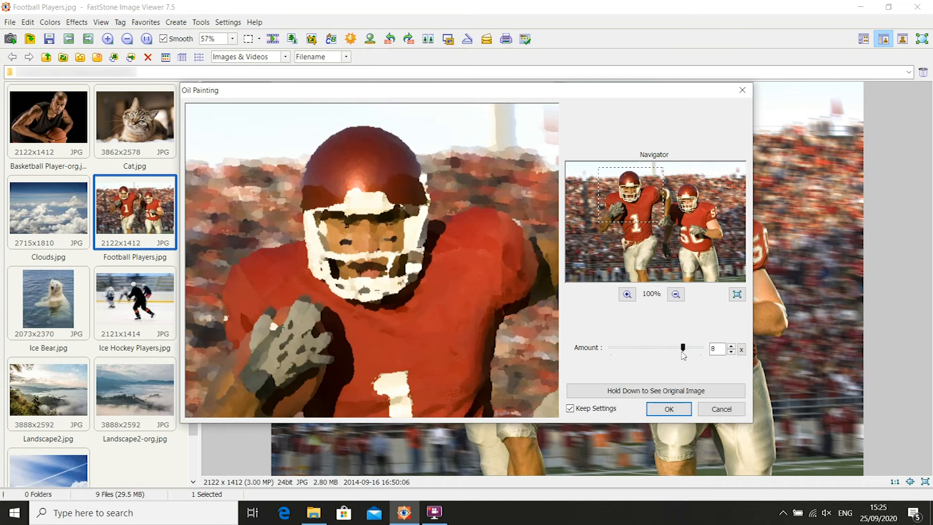
click(654, 391)
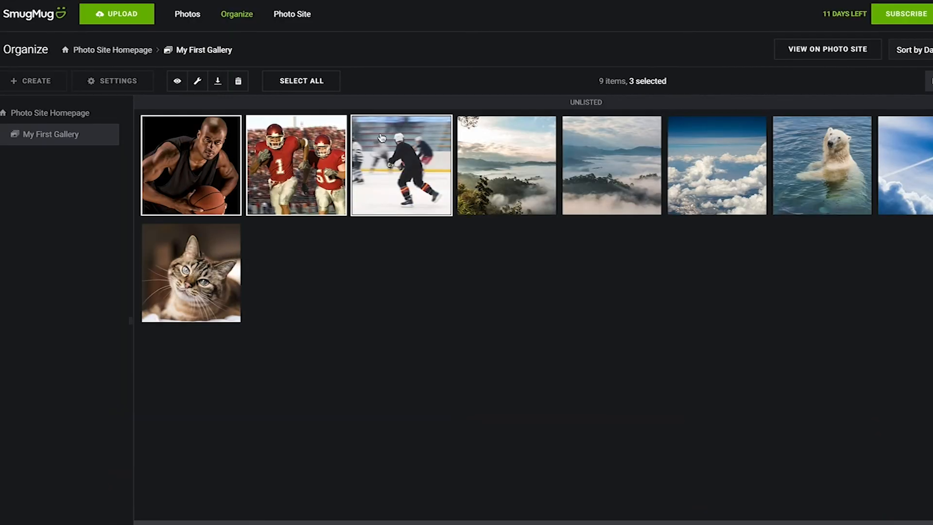
Step: Go to the Urban Photography photo site homepage from the top bar
click(291, 14)
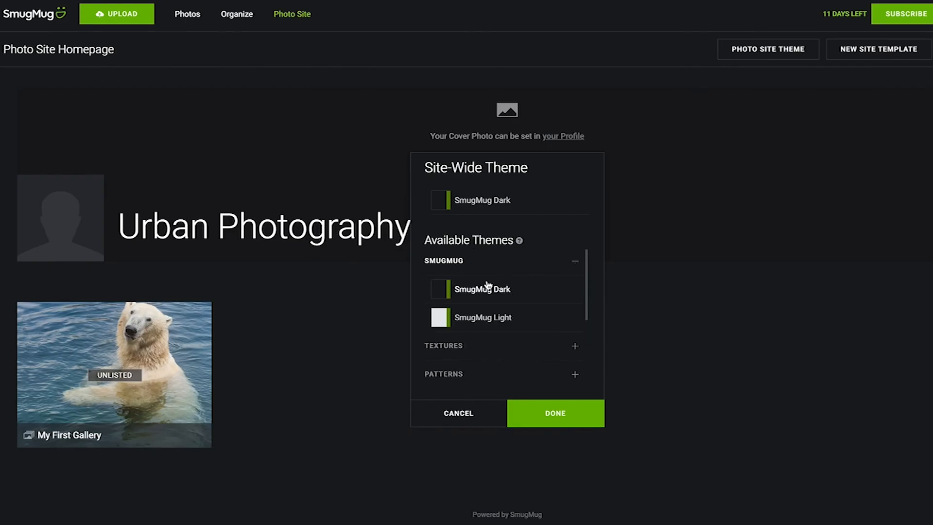
Step: Pick Rust Light from the site-wide theme list and confirm it as the site theme
click(482, 316)
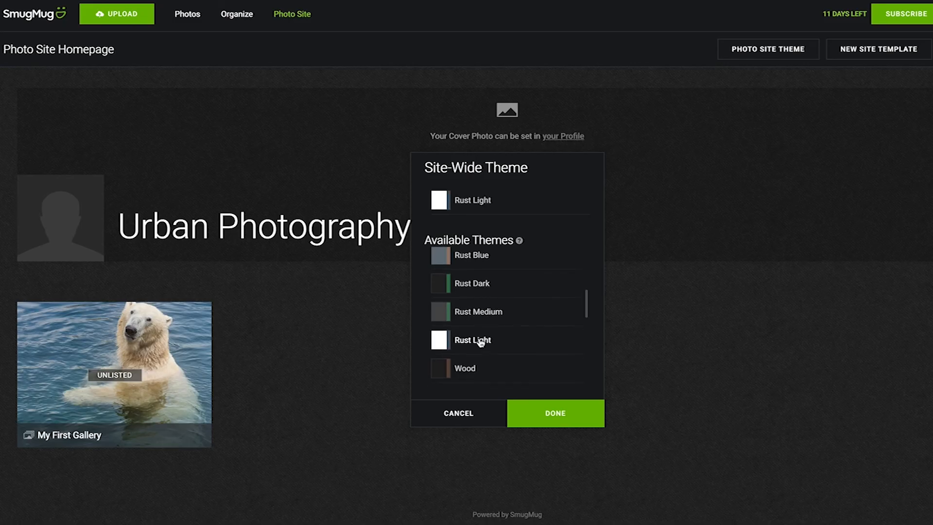
click(554, 413)
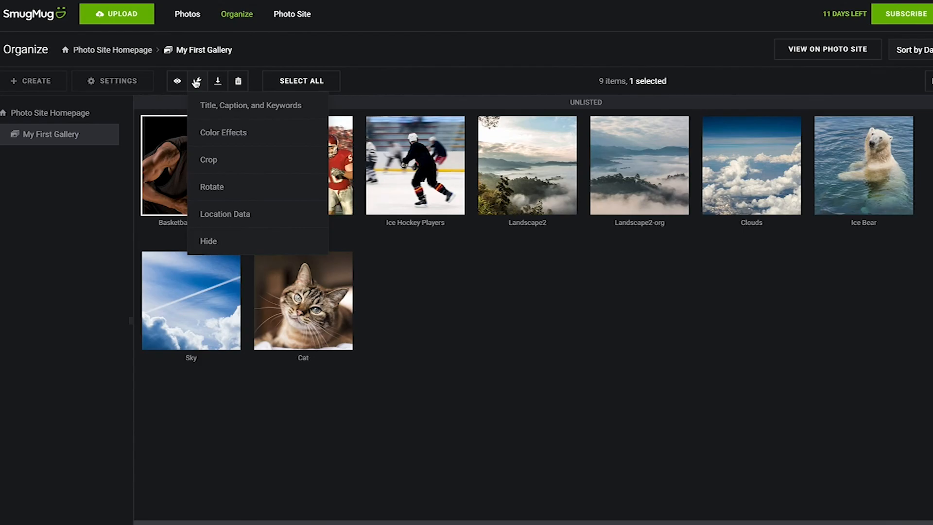
mouse_move(212, 186)
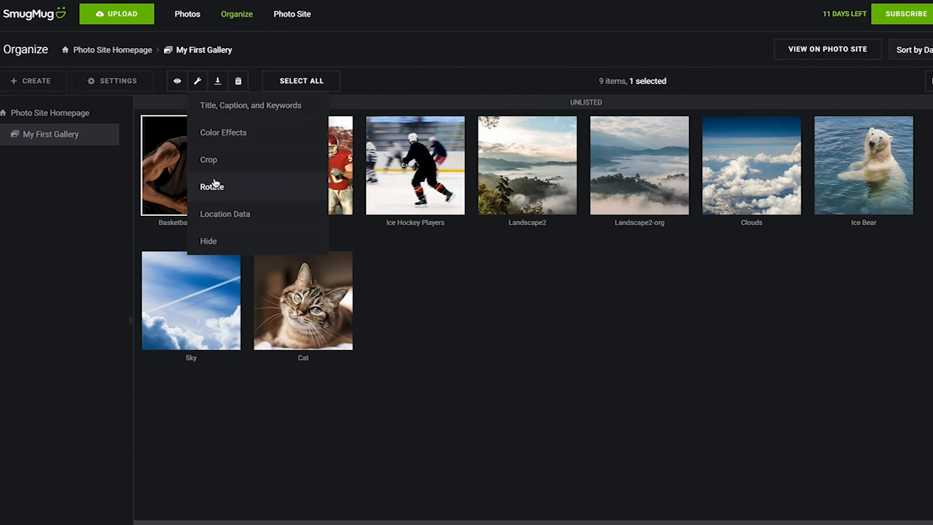